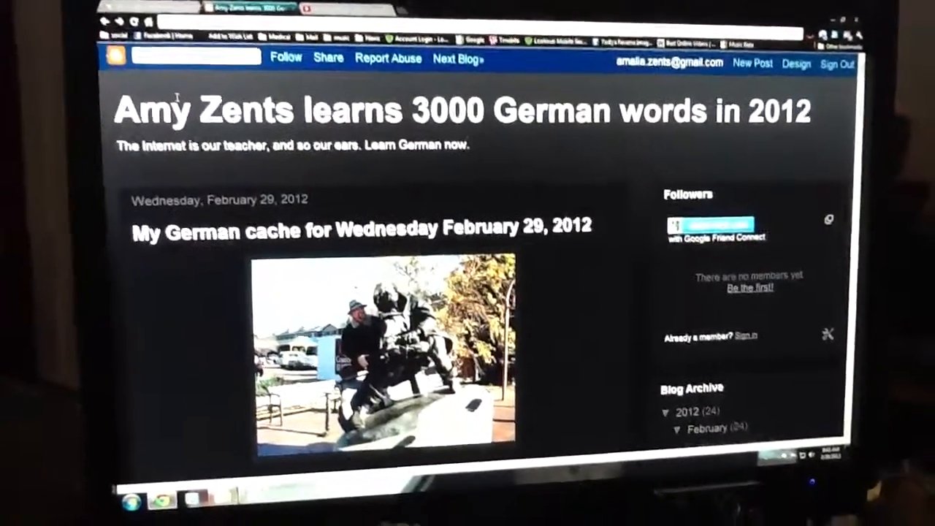
pyautogui.scroll(-3)
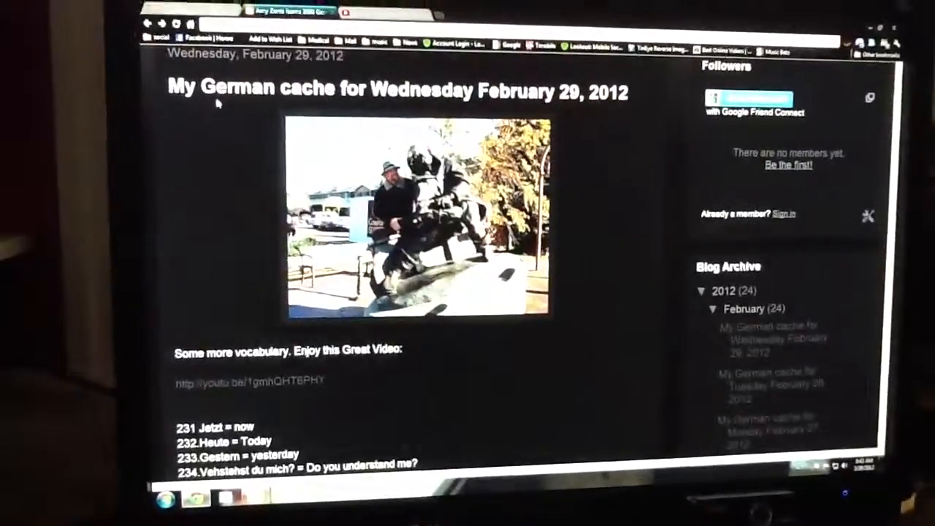
pyautogui.scroll(3)
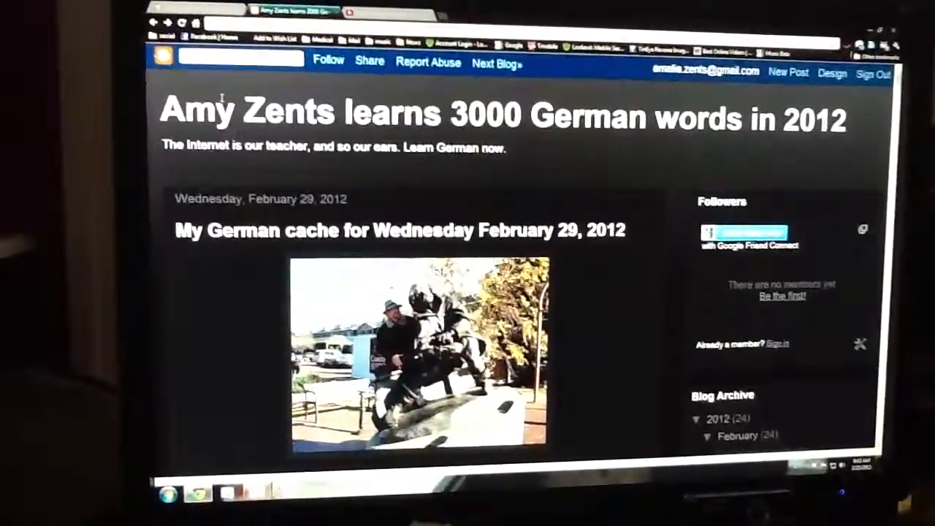
pyautogui.scroll(-3)
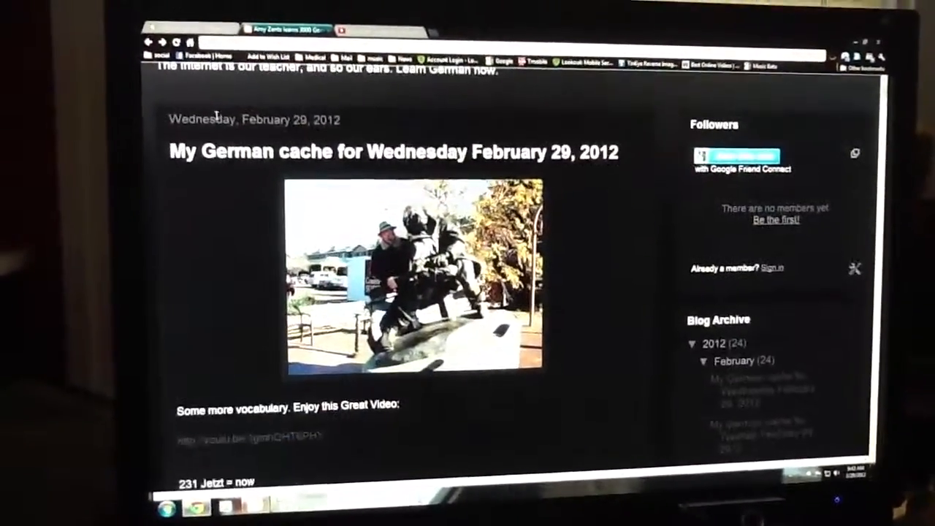
pyautogui.scroll(-3)
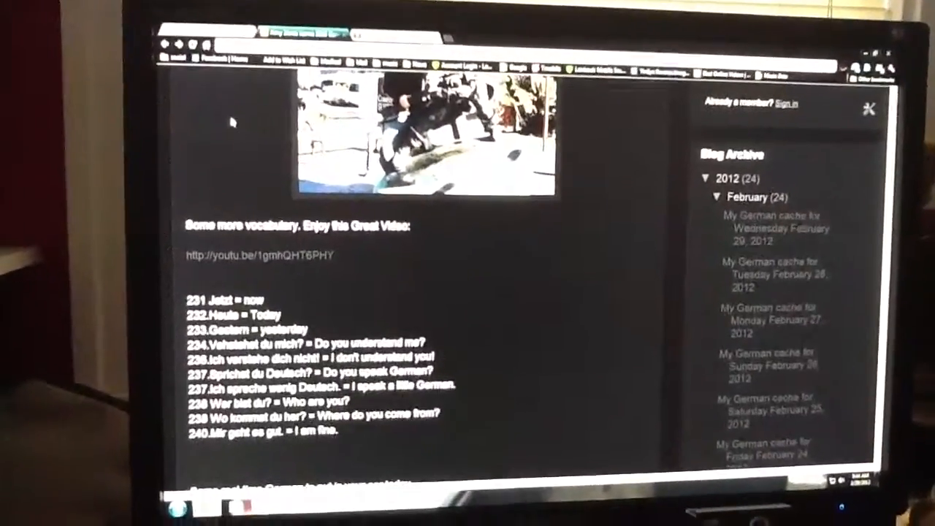
pyautogui.scroll(-3)
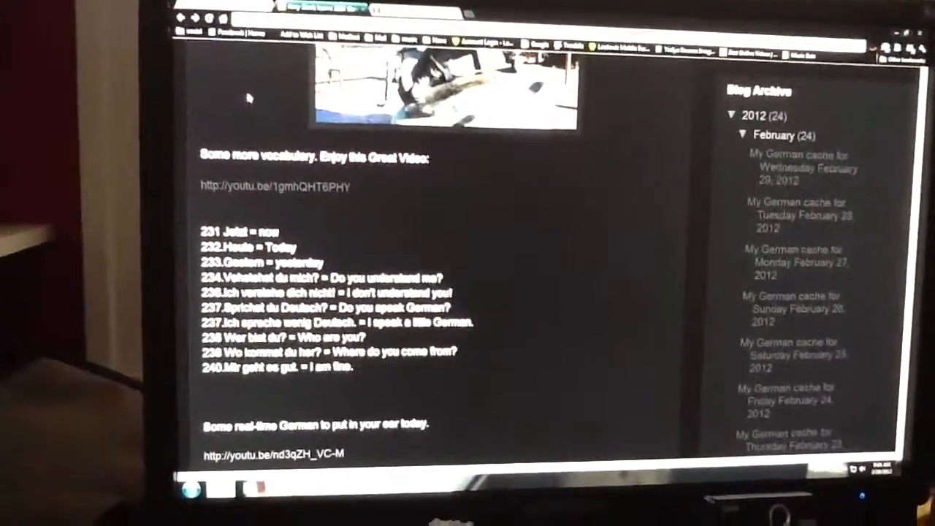
pyautogui.scroll(-3)
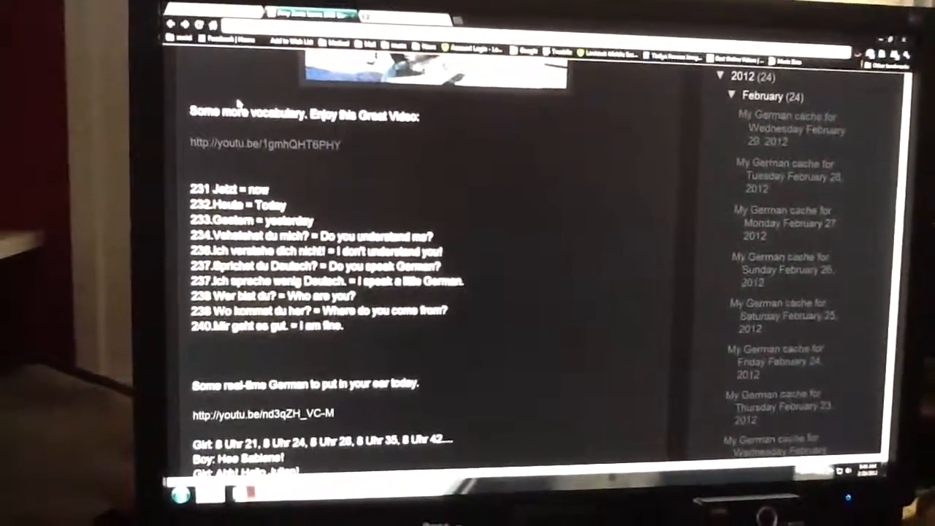
pyautogui.scroll(-3)
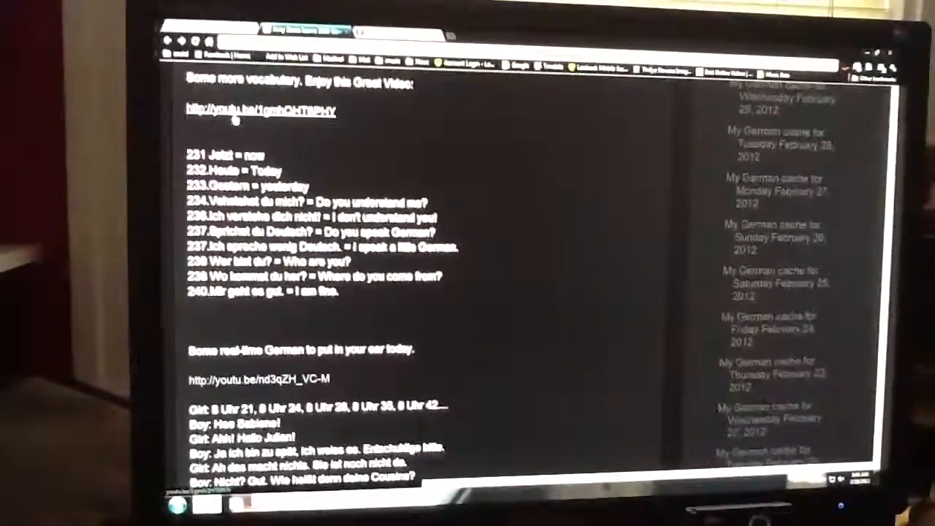
pyautogui.scroll(-3)
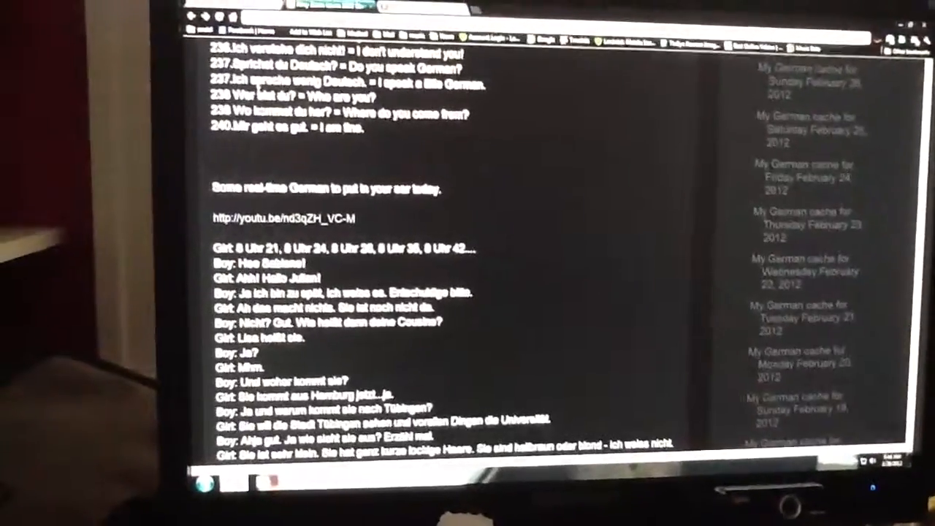
pyautogui.scroll(-3)
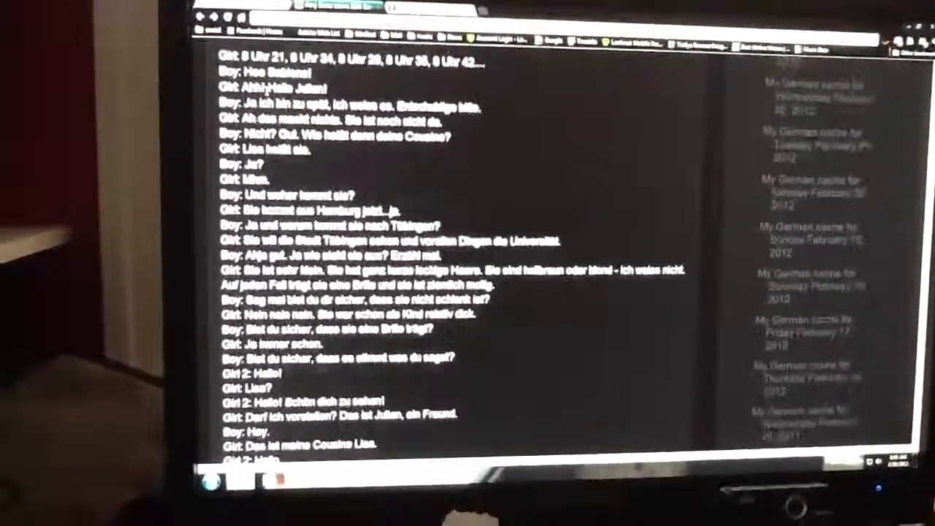
pyautogui.scroll(-3)
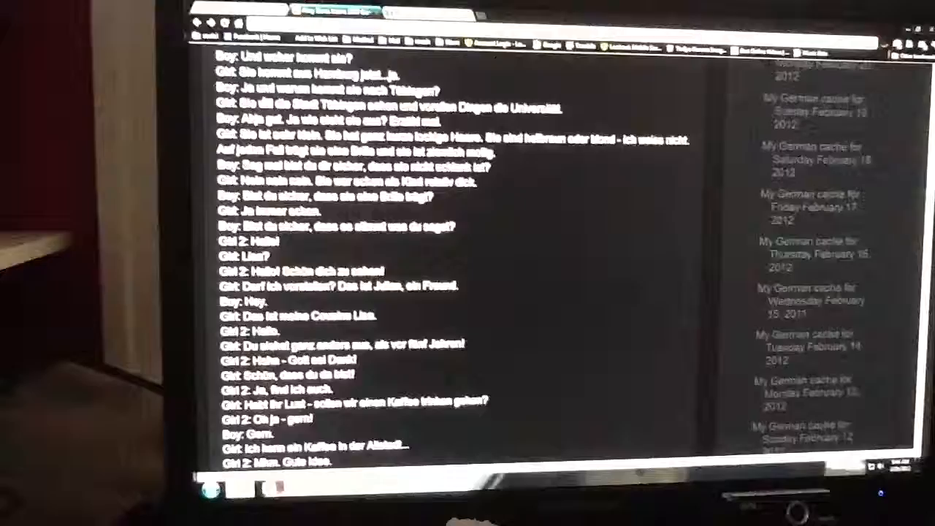
pyautogui.scroll(-3)
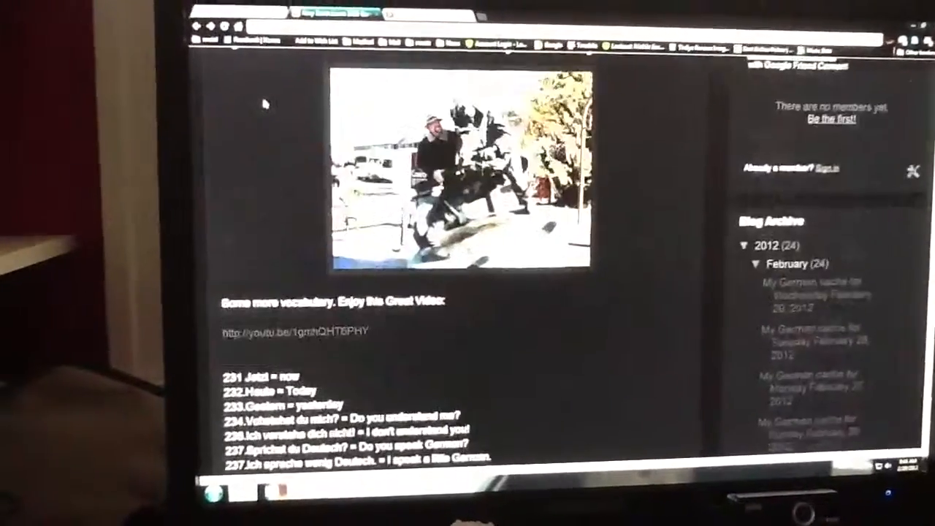
pyautogui.scroll(3)
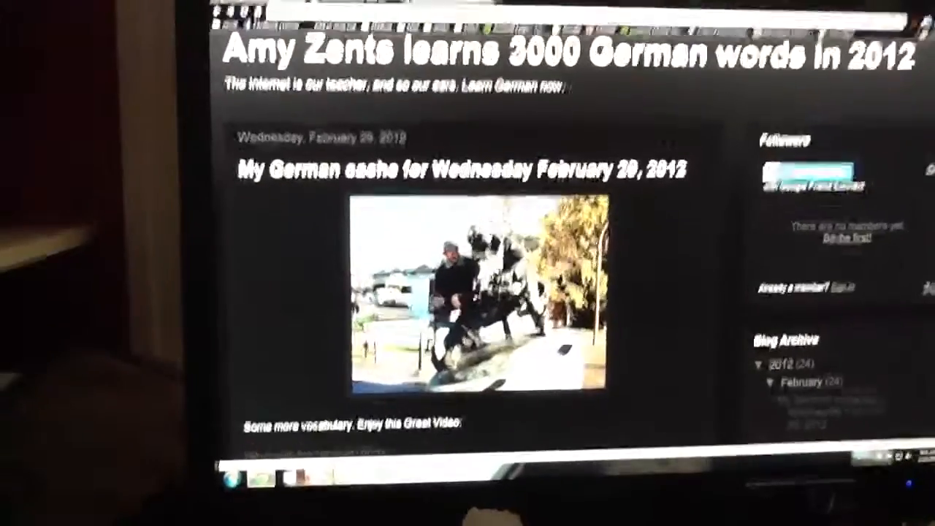